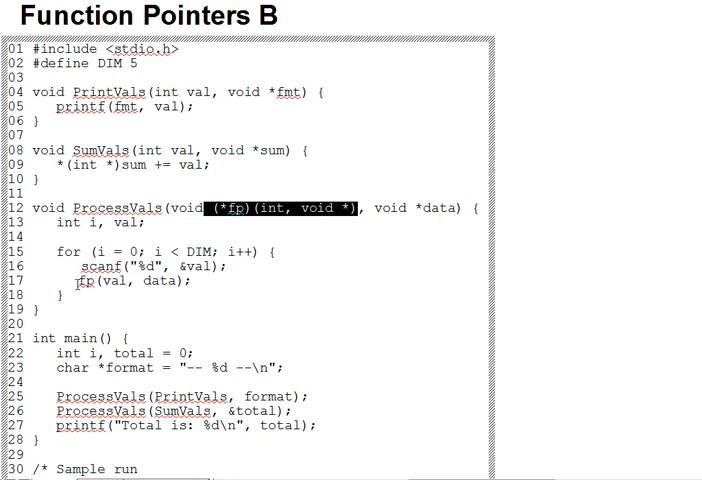
# - Scroll down to main() and the sample run ending with "Total is: 150"
pyautogui.scroll(-3)
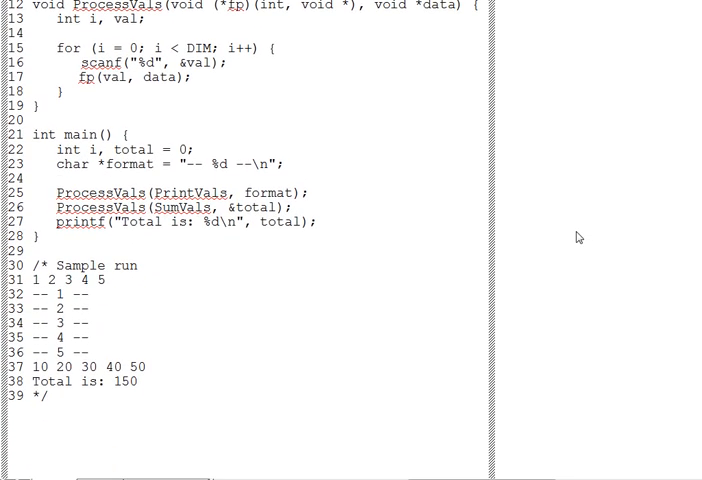
# - Highlight main's total printf line, then the PrintVals and SumVals arguments to ProcessVals
pyautogui.moveTo(35, 293); pyautogui.dragTo(88, 352)
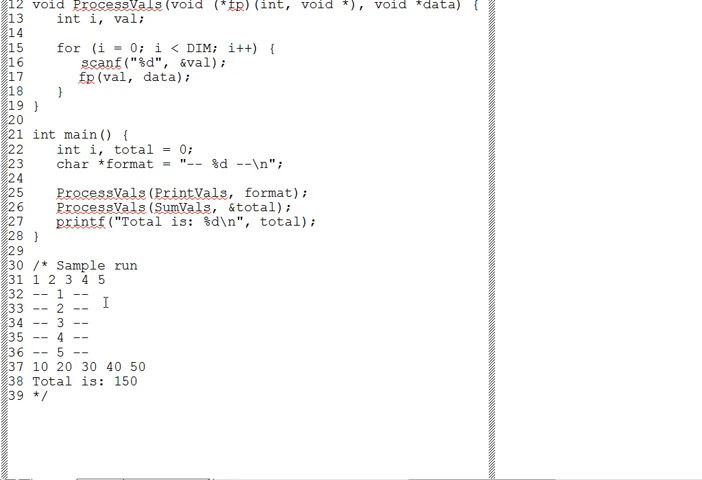
pyautogui.doubleClick(130, 149)
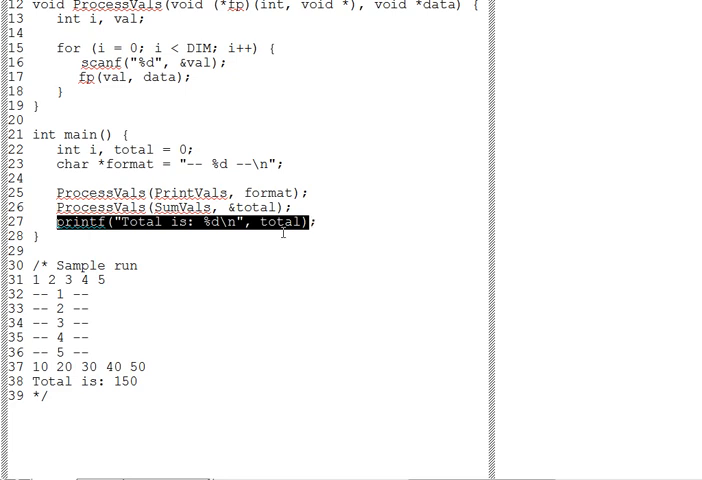
pyautogui.moveTo(197, 244)
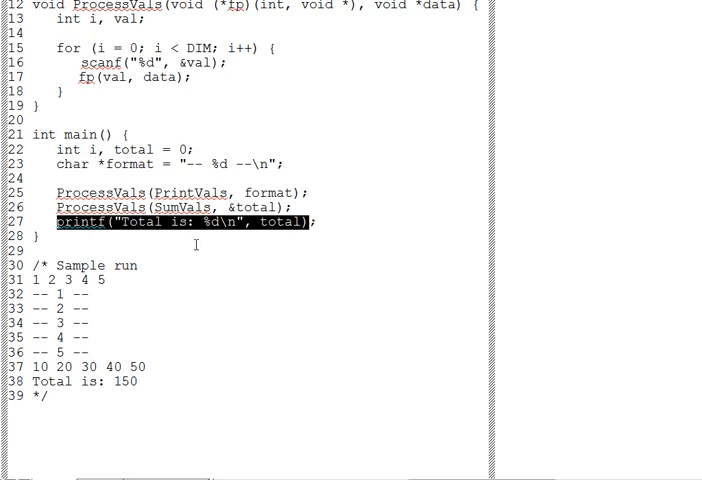
pyautogui.doubleClick(184, 193)
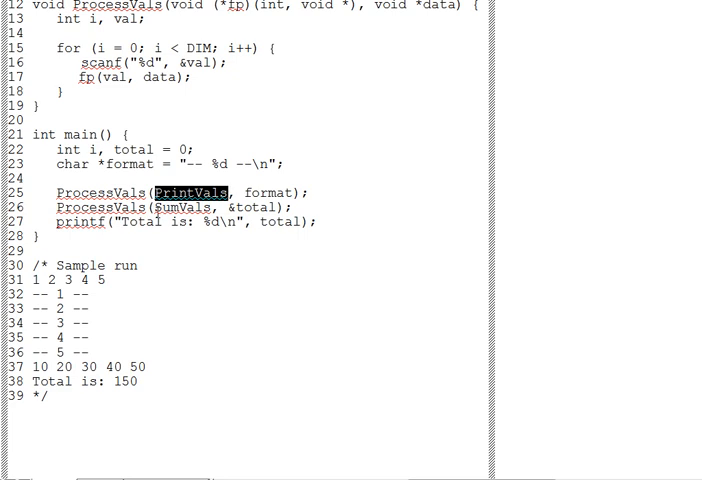
pyautogui.doubleClick(184, 207)
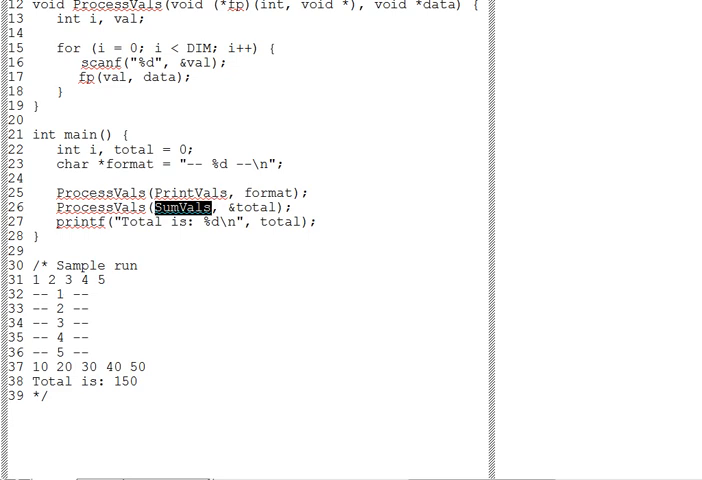
pyautogui.moveTo(521, 310)
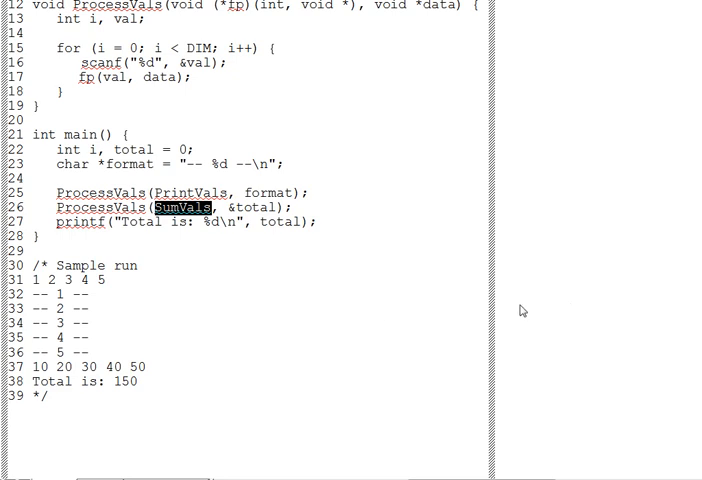
pyautogui.moveTo(521, 310)
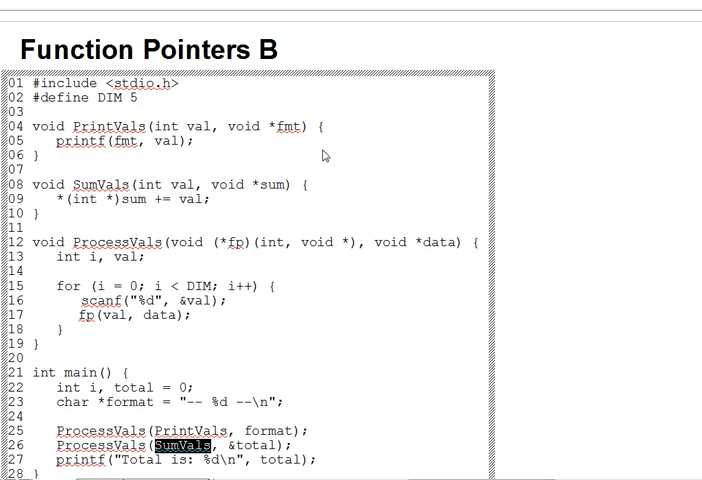
# - Highlight PrintVals' int val parameter, then its void *fmt parameter
pyautogui.doubleClick(175, 127)
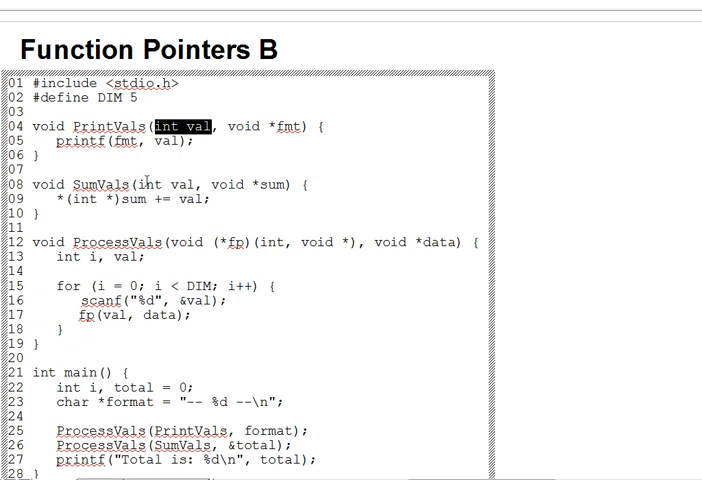
pyautogui.doubleClick(166, 185)
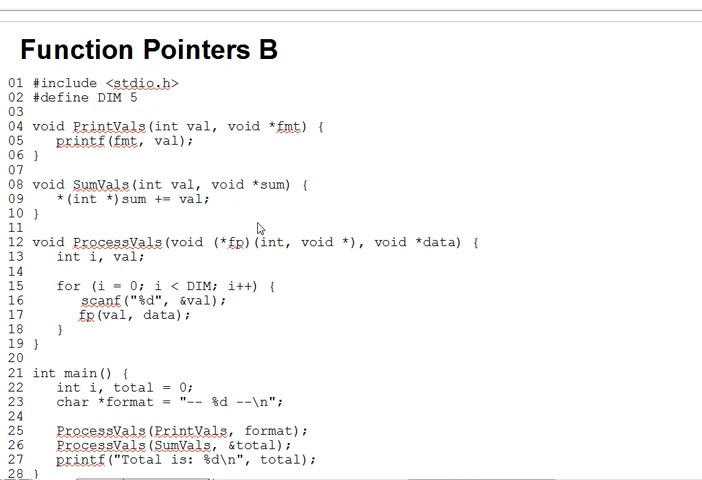
pyautogui.moveTo(238, 140)
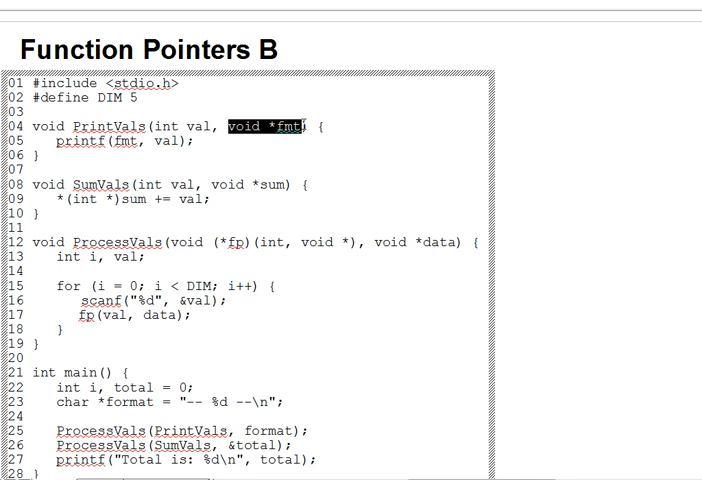
pyautogui.moveTo(253, 176)
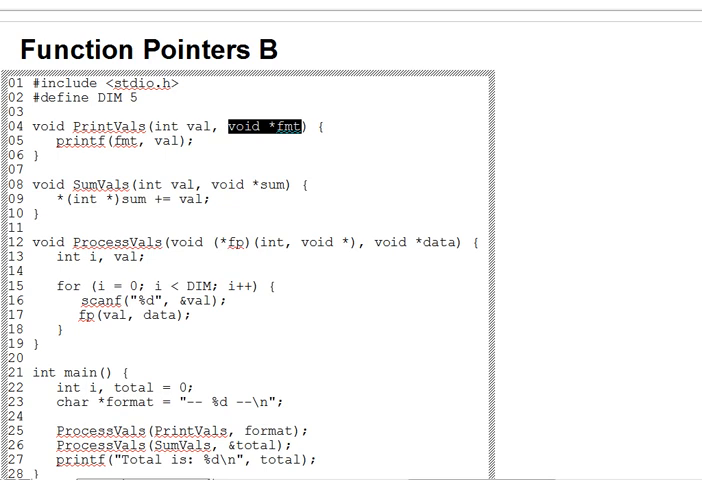
pyautogui.moveTo(74, 257)
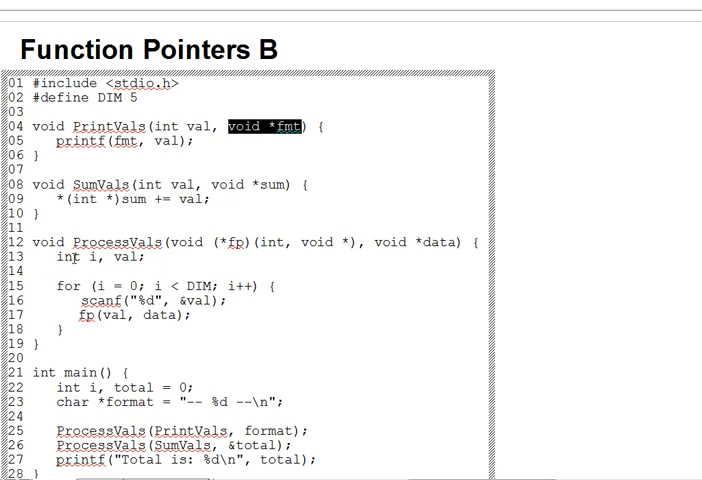
# - Scroll down and highlight PrintVals, then 'data' in the fp(val, data) call
pyautogui.scroll(-3)
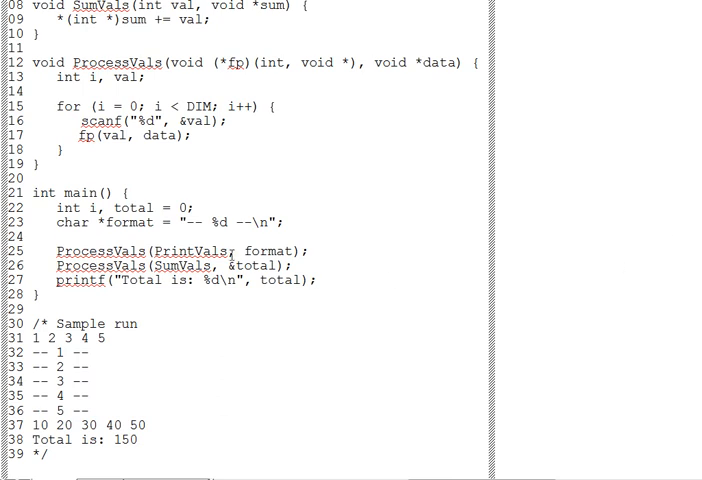
pyautogui.doubleClick(188, 251)
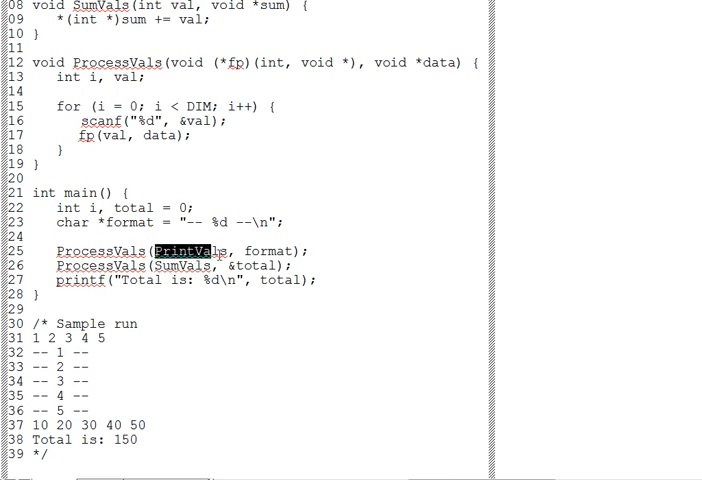
pyautogui.doubleClick(268, 251)
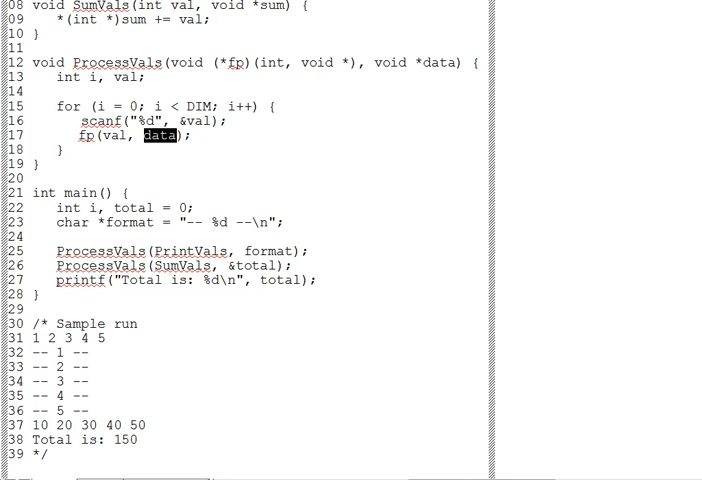
pyautogui.moveTo(374, 210)
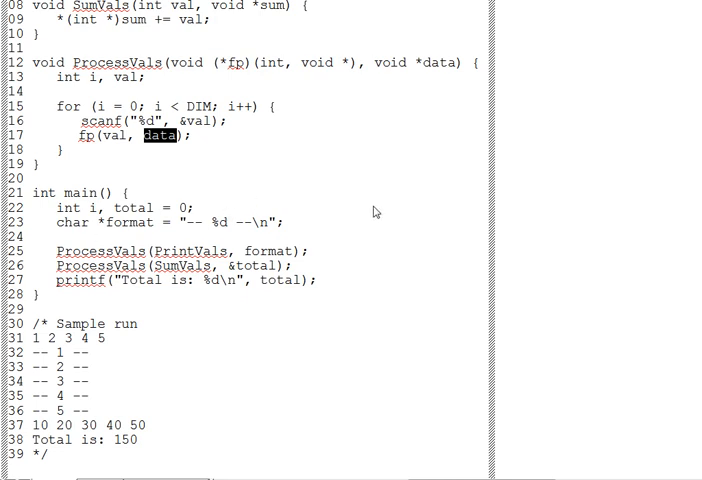
pyautogui.moveTo(432, 81)
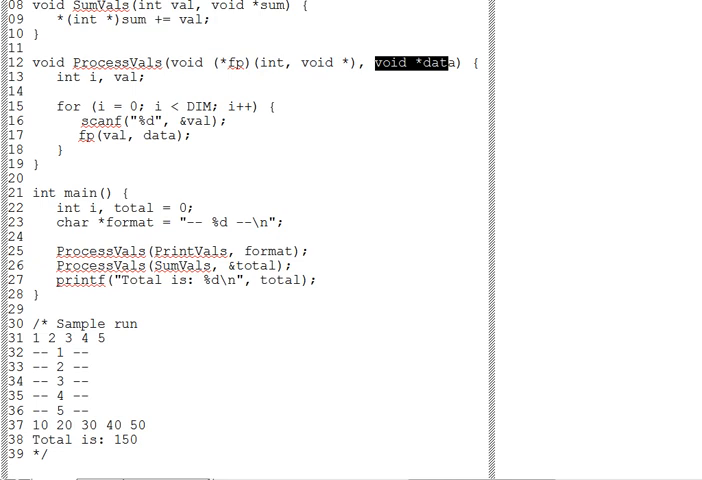
pyautogui.moveTo(3, 258)
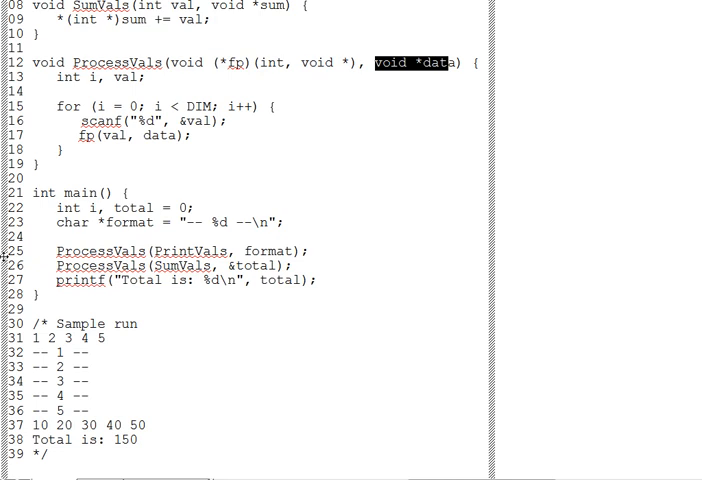
# - Highlight the format argument, then &total, in main's two ProcessVals calls
pyautogui.doubleClick(268, 250)
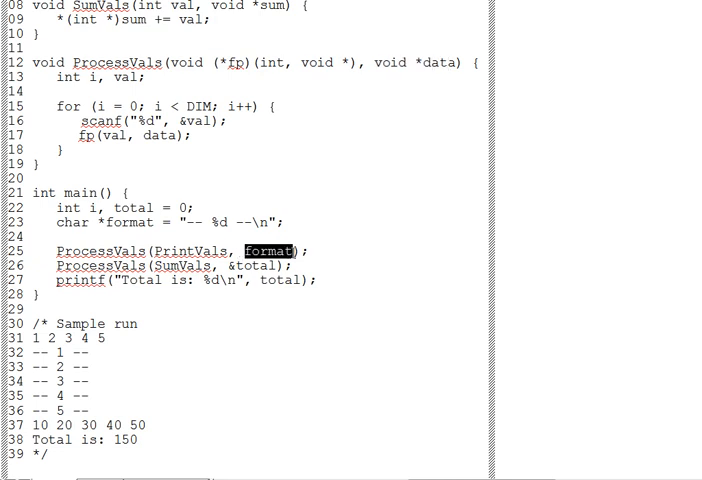
pyautogui.doubleClick(252, 265)
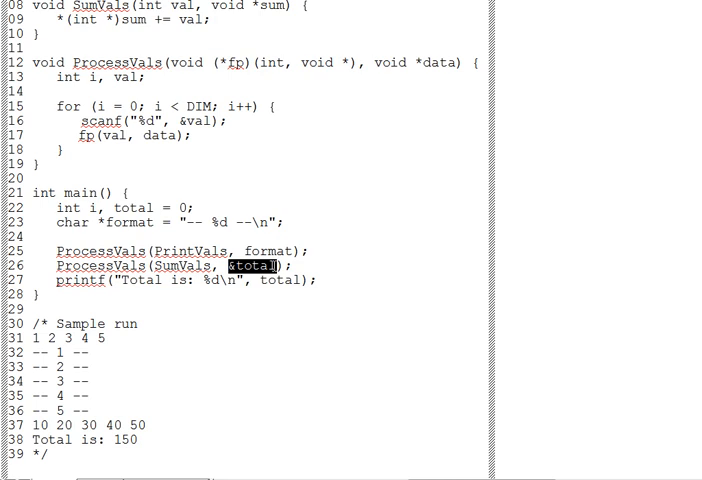
pyautogui.moveTo(306, 281)
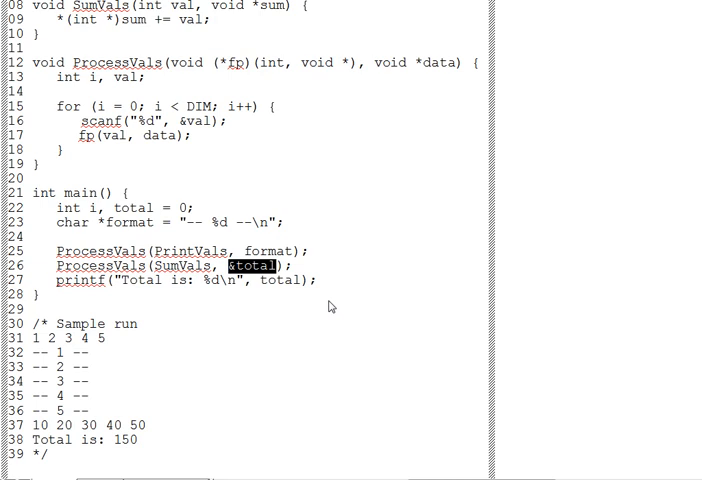
pyautogui.moveTo(525, 307)
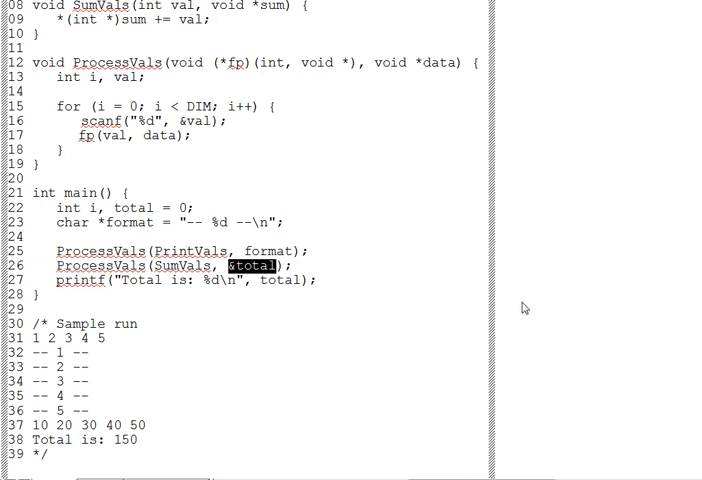
pyautogui.moveTo(338, 148)
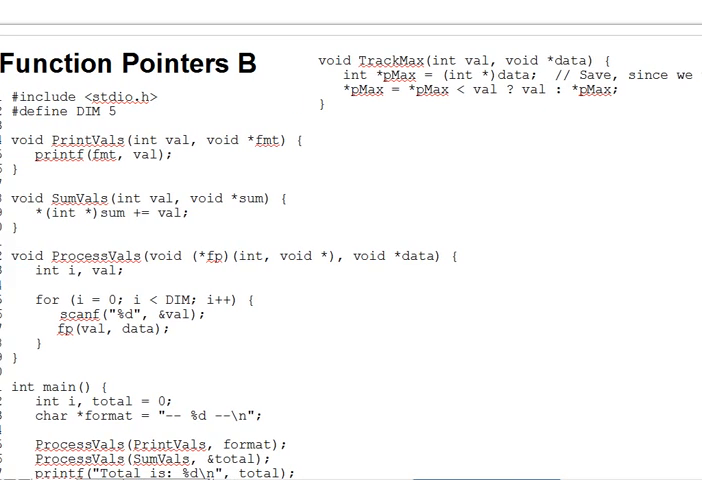
# - Scroll the listing down from PrintVals through main into the sample run
pyautogui.scroll(-3)
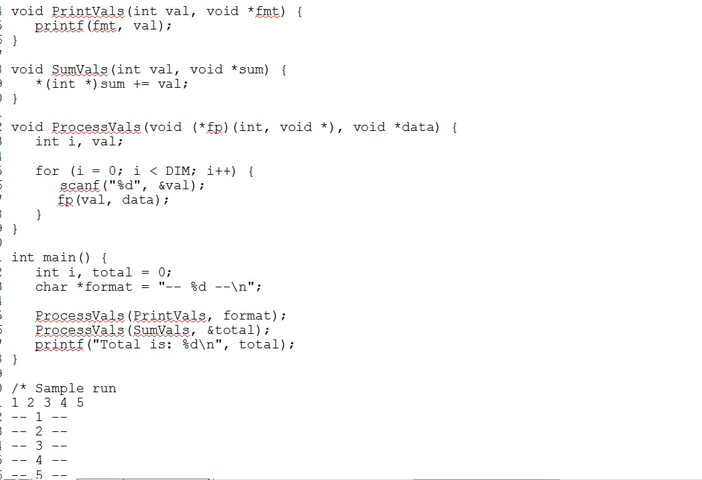
pyautogui.moveTo(326, 287)
pyautogui.write('int max = INT_MIN;')
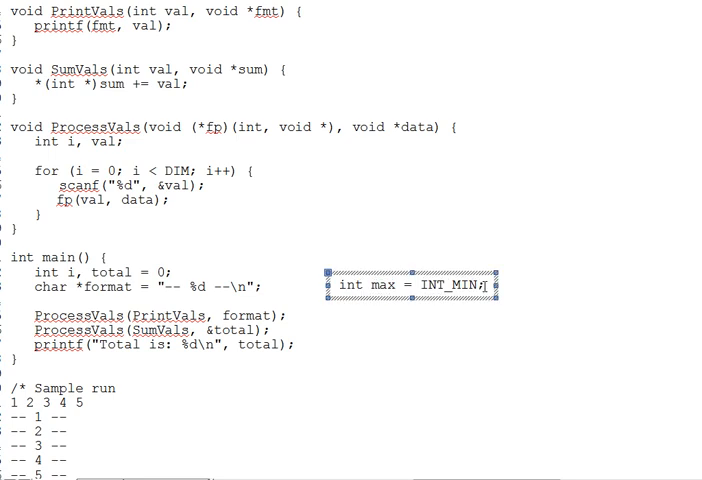
# - Type ProcessVals(TrackMax, &max); and printf("Max is %d\n", max); into the text box
pyautogui.write('ProcessVals(TrackMax, &max);')
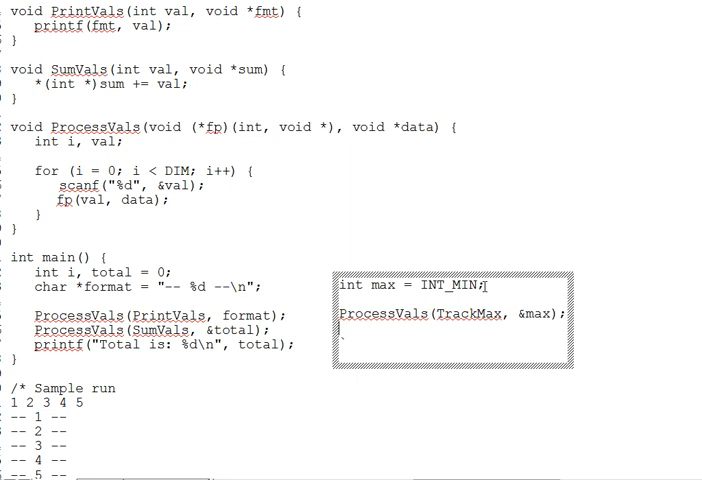
pyautogui.write('printf("')
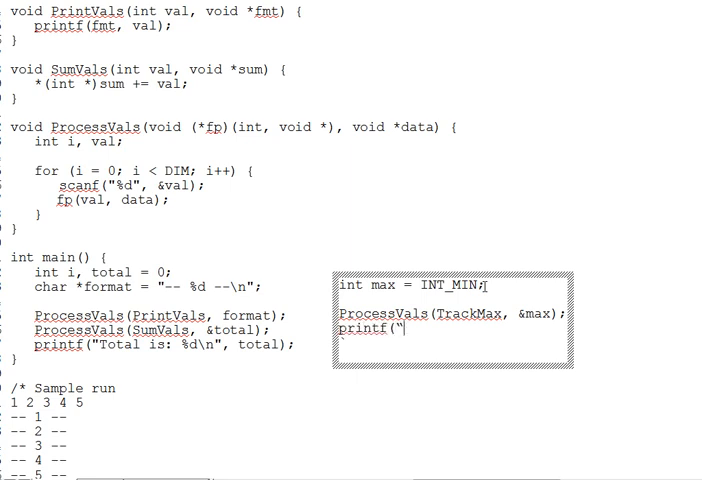
pyautogui.write('Max is %d\\n",')
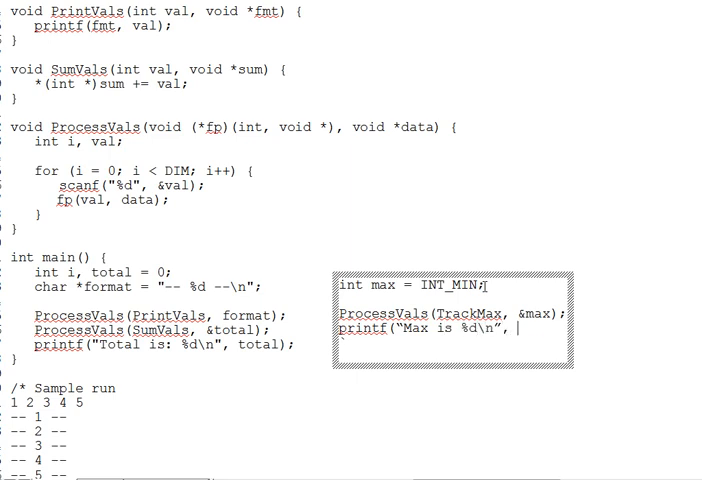
pyautogui.write('max);')
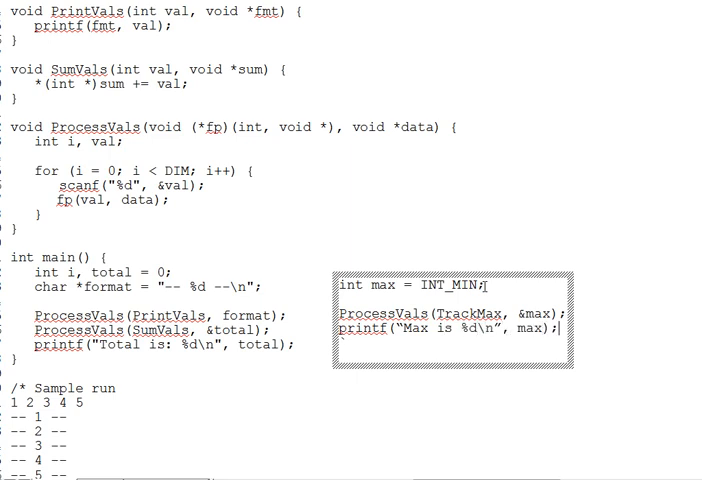